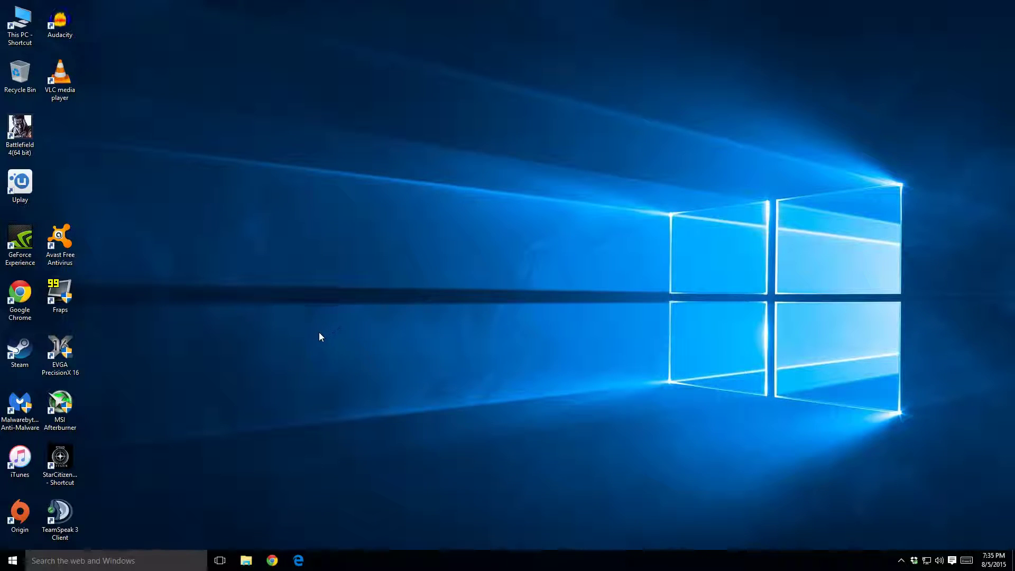
Open the Start menu and scroll its tiles down to Photoshop and Xbox.
left_click(10, 561)
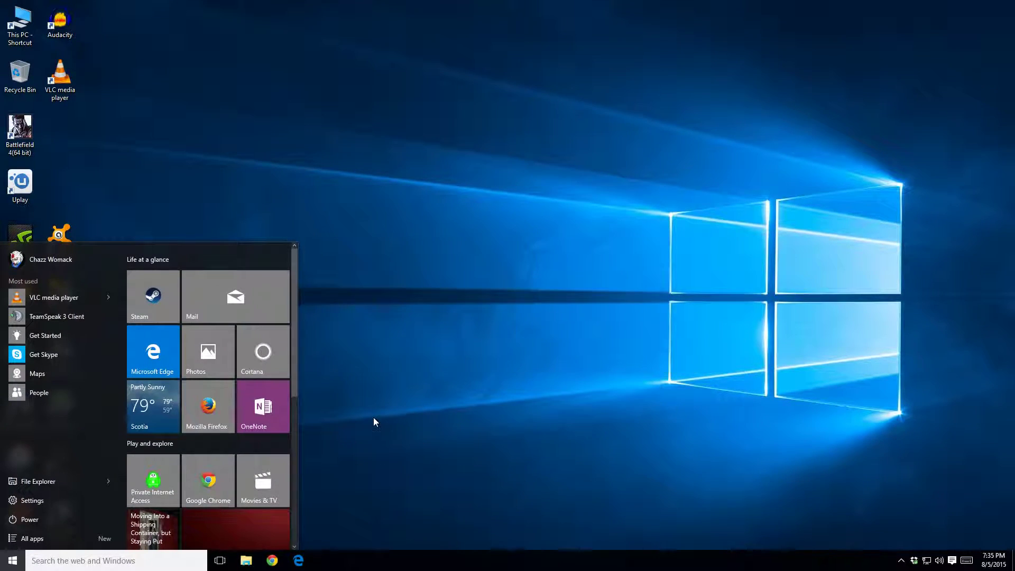
scroll("down", 3)
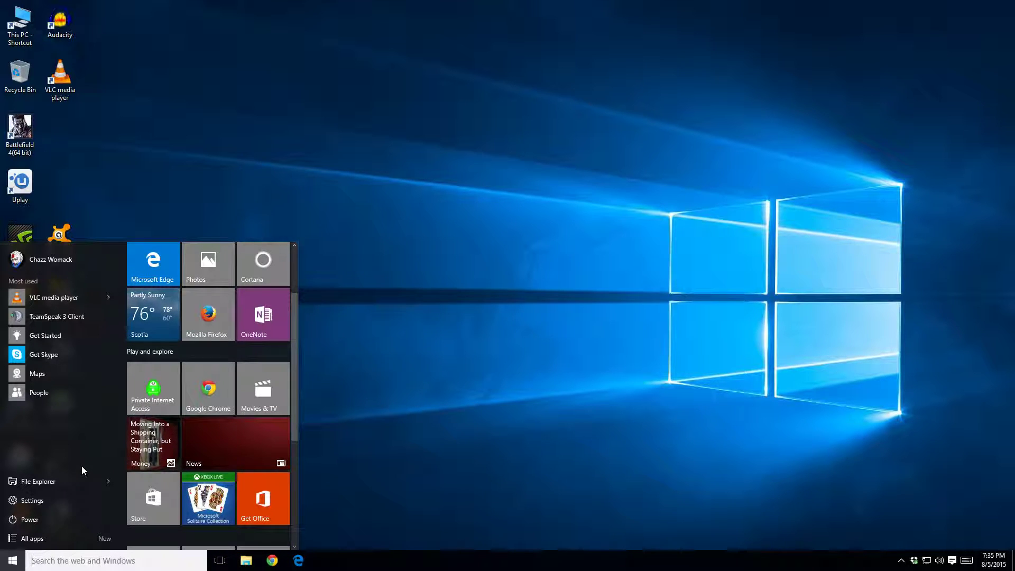
scroll("down", 3)
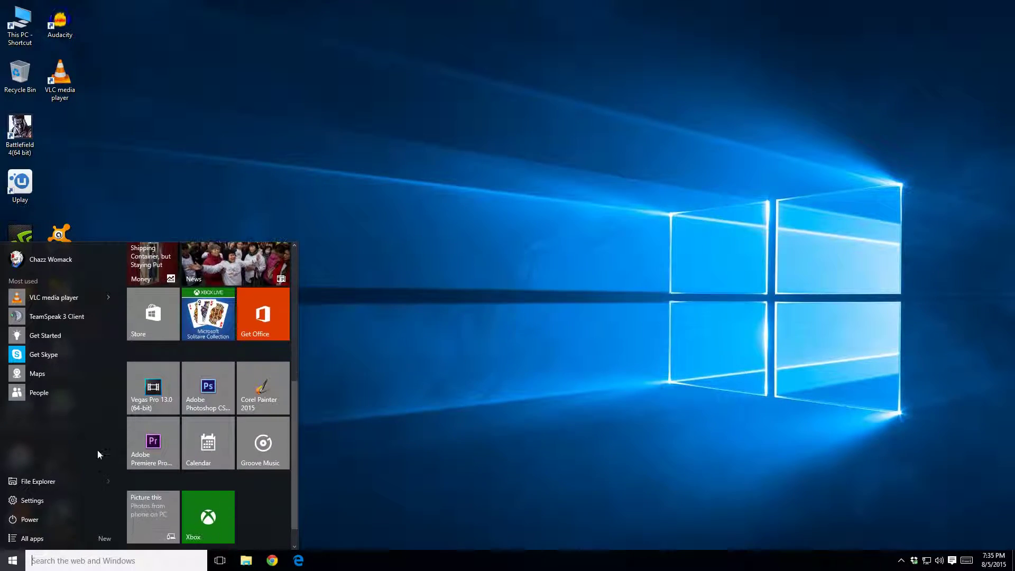
mouse_move(38, 501)
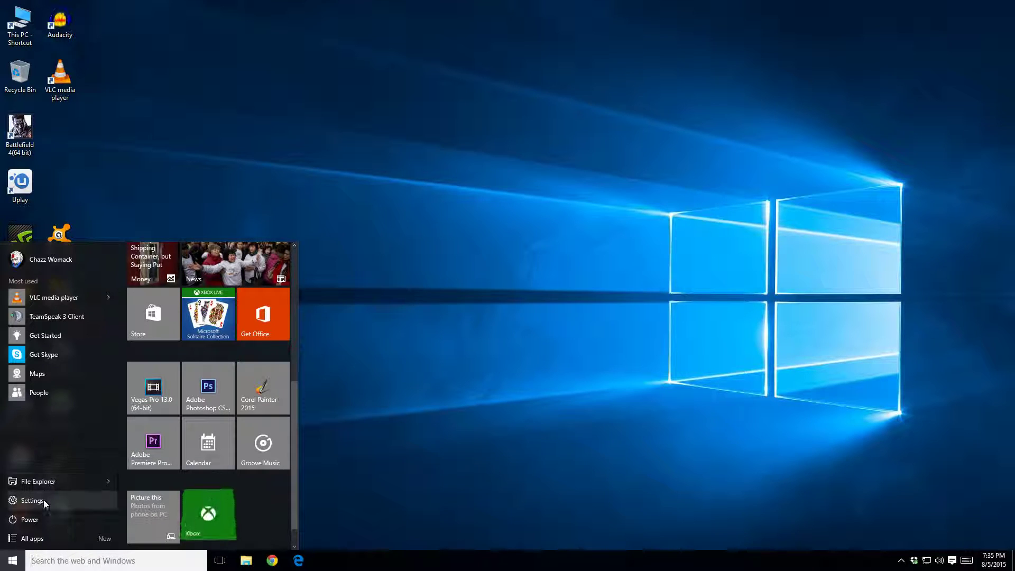
Launch Settings and go to Update & Security's Windows Update status page.
left_click(27, 500)
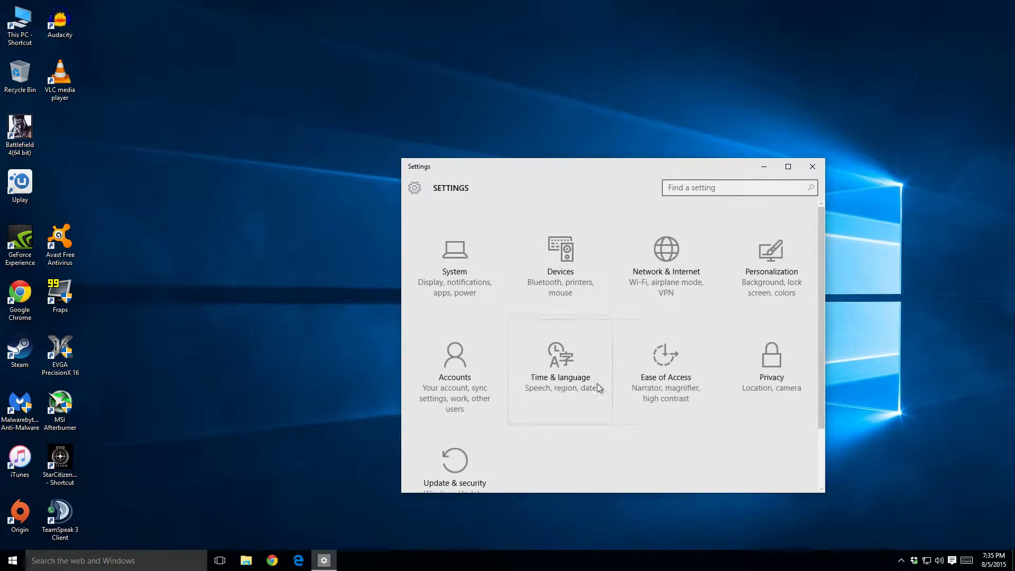
mouse_move(461, 228)
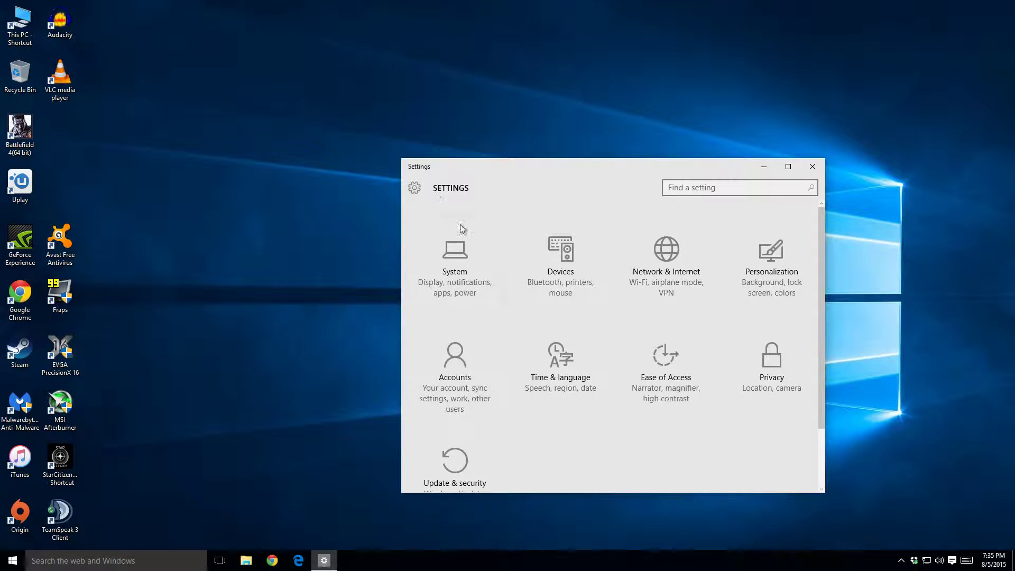
left_click(454, 461)
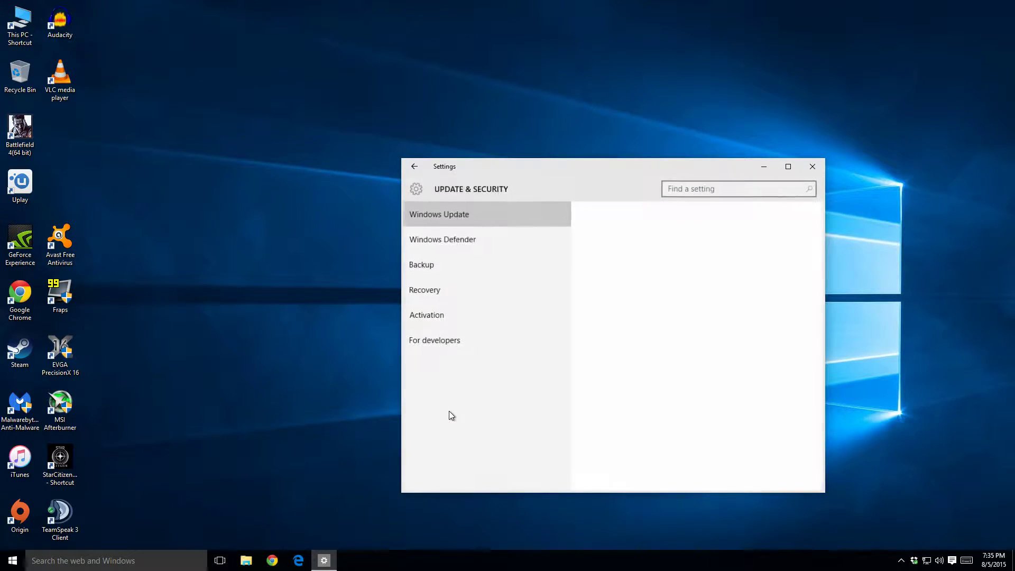
left_click(438, 213)
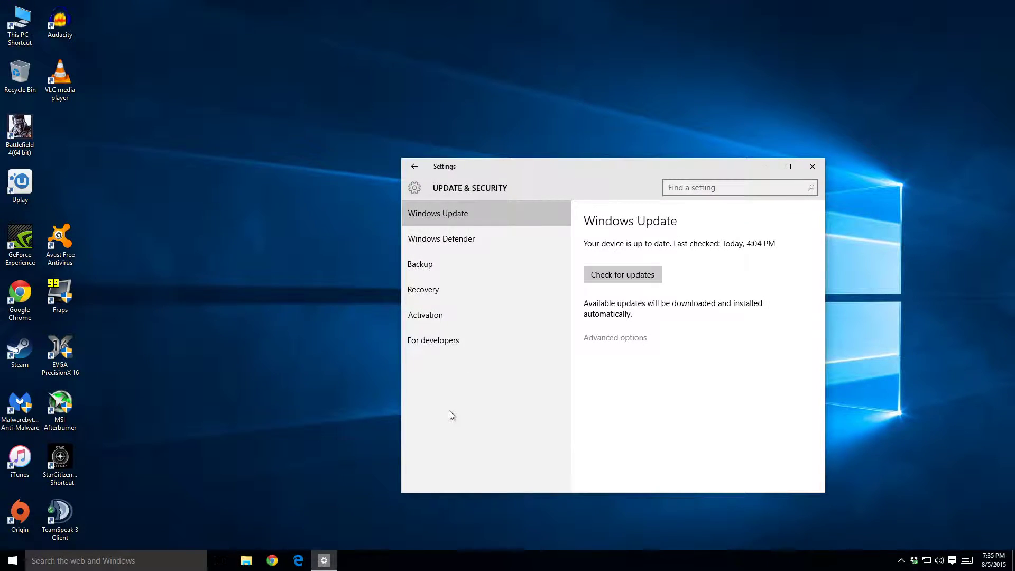
mouse_move(479, 331)
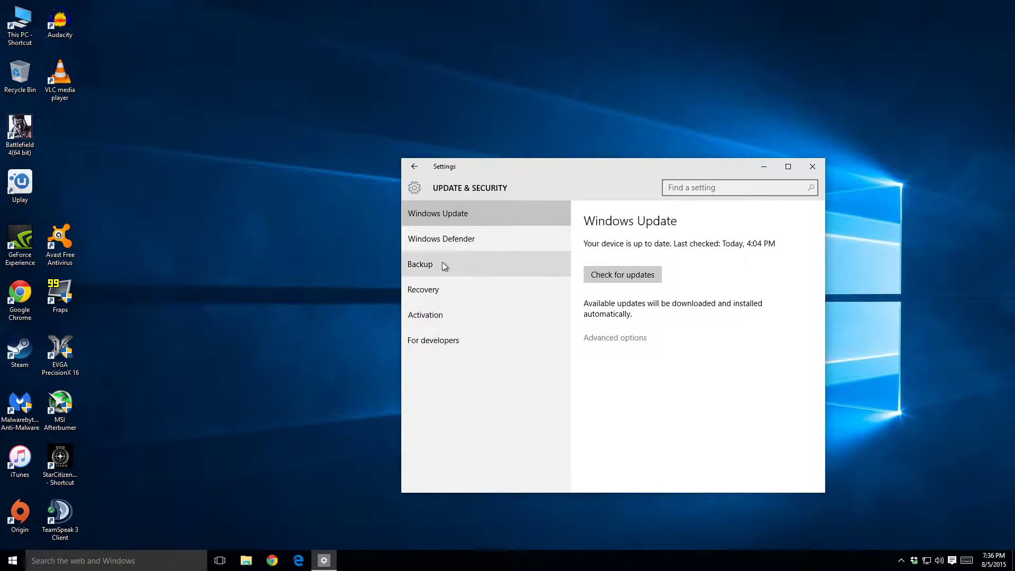
mouse_move(499, 243)
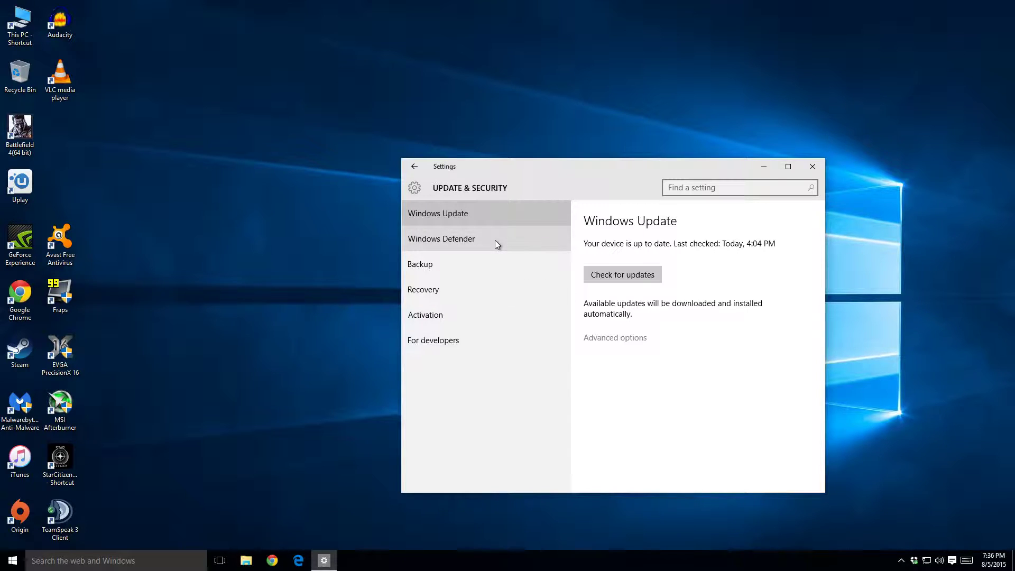
mouse_move(476, 239)
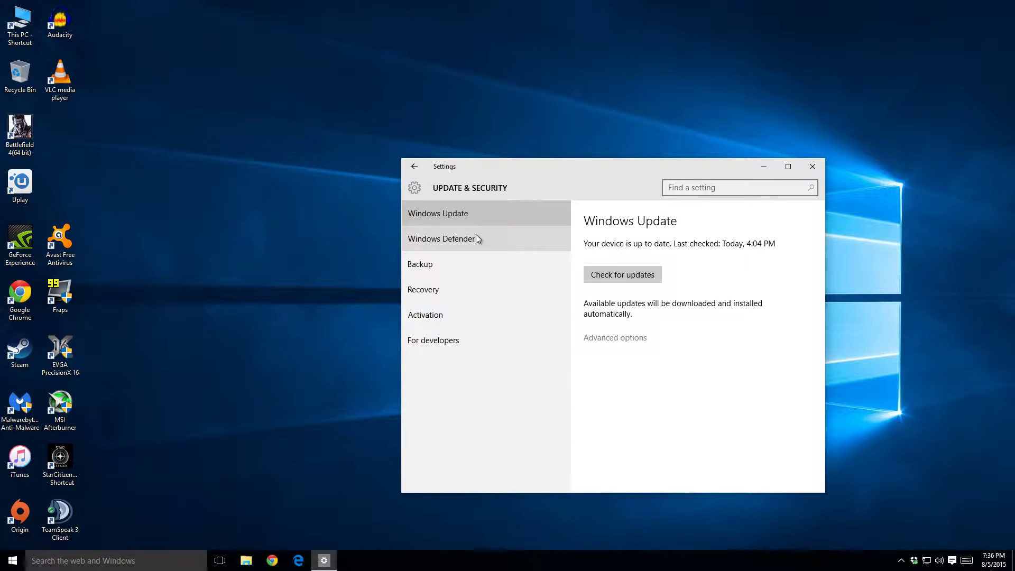
mouse_move(461, 218)
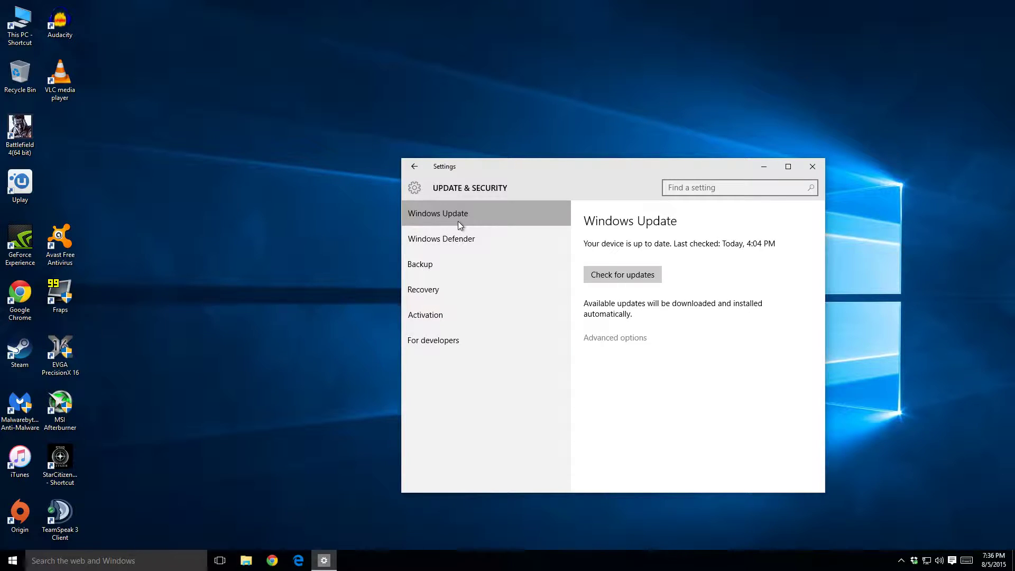
mouse_move(439, 173)
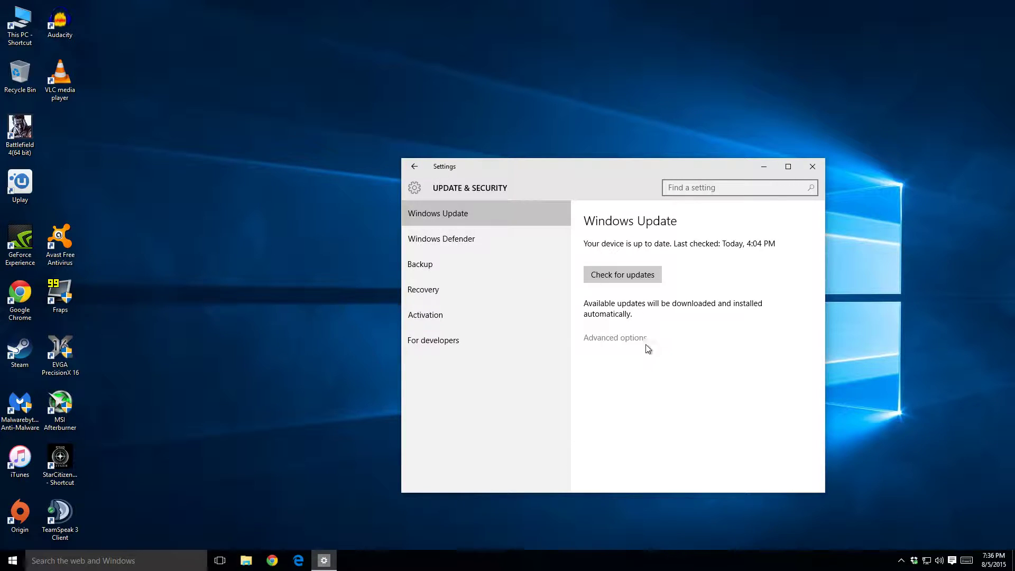
Open Windows Update Advanced options and scroll through the automatic install settings.
left_click(616, 338)
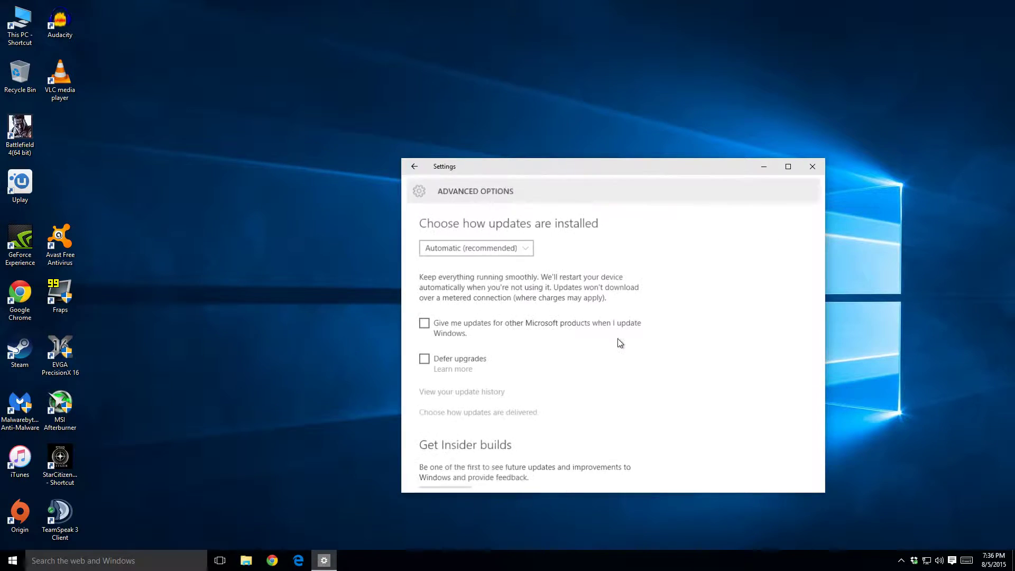
scroll("down", 3)
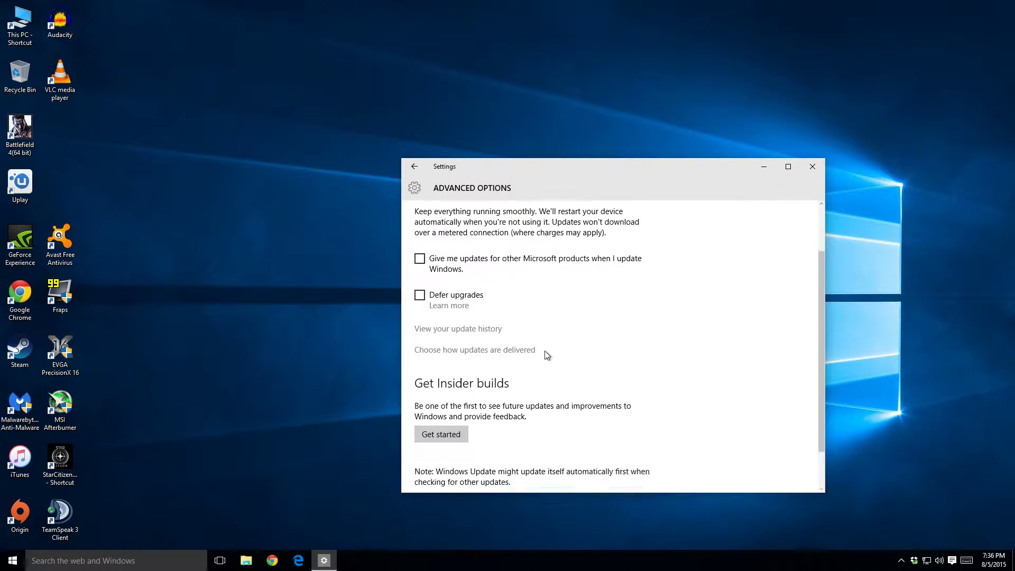
scroll("up", 3)
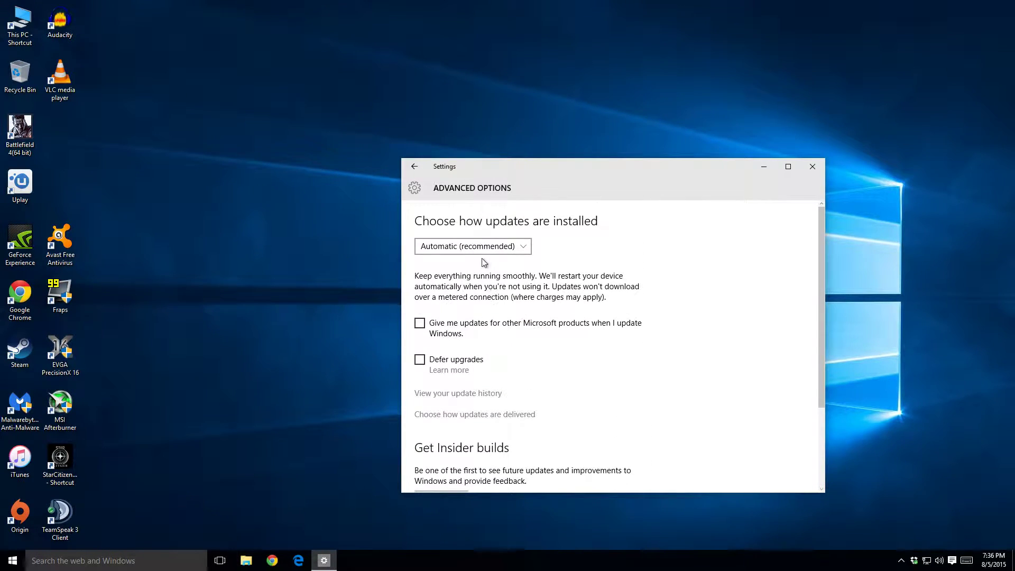
mouse_move(471, 400)
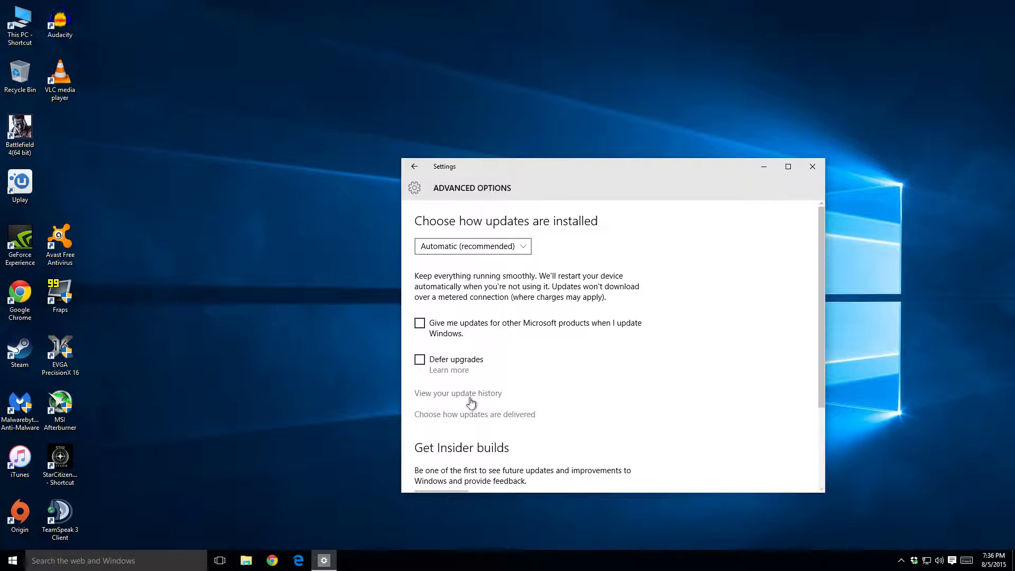
Check that updates from more than one place are Off, then exit Settings.
left_click(475, 414)
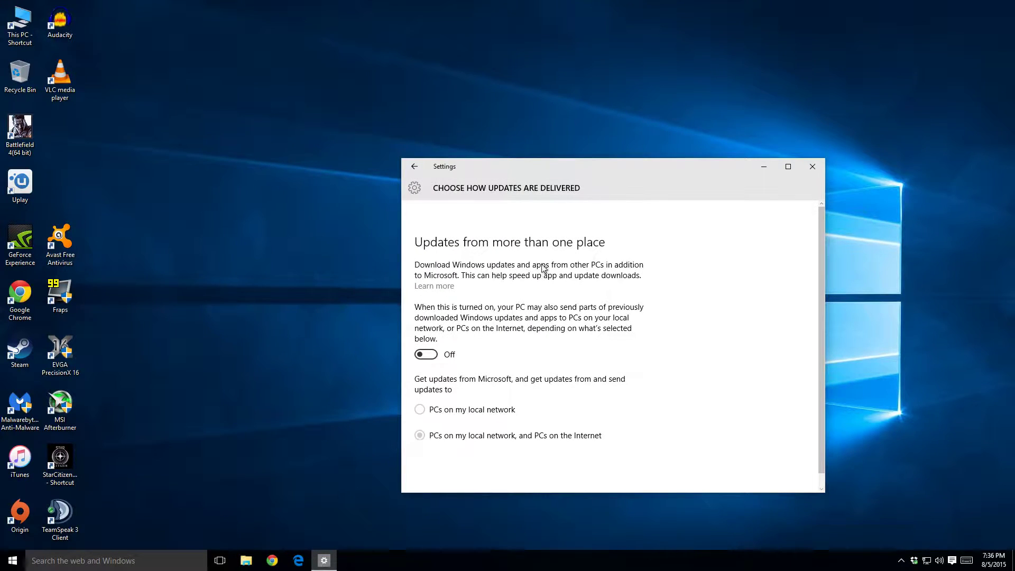
mouse_move(432, 294)
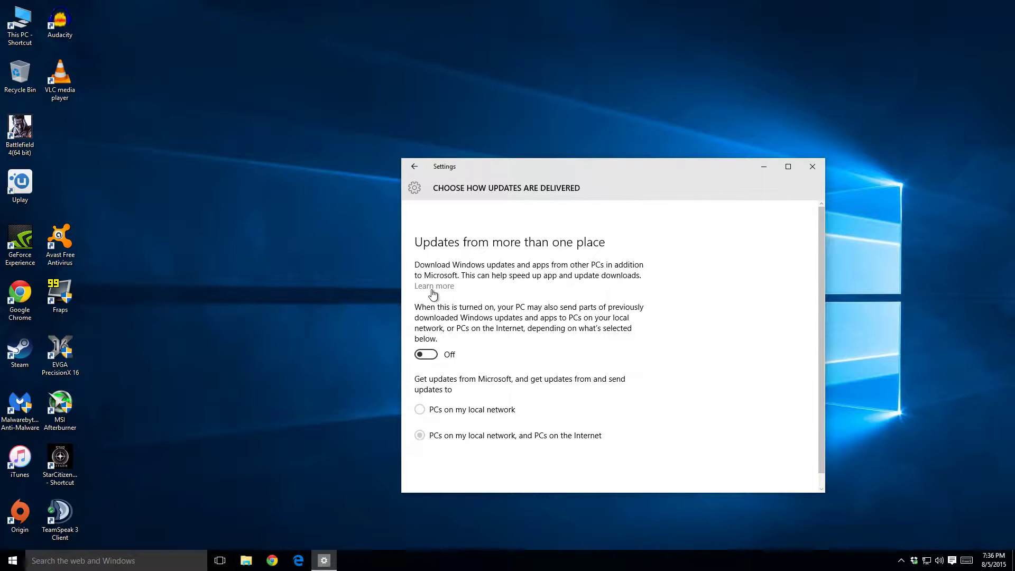
mouse_move(633, 284)
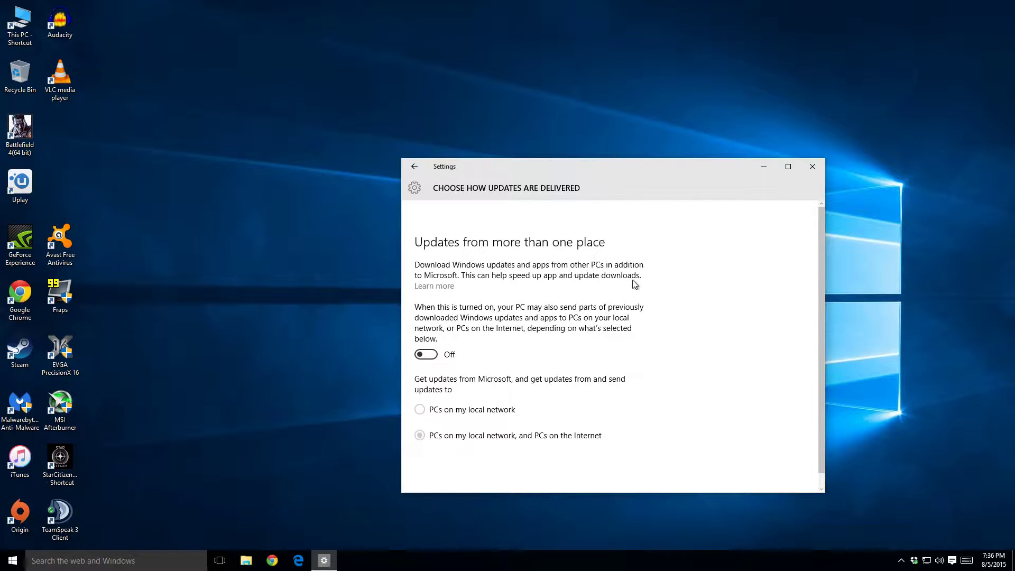
mouse_move(569, 295)
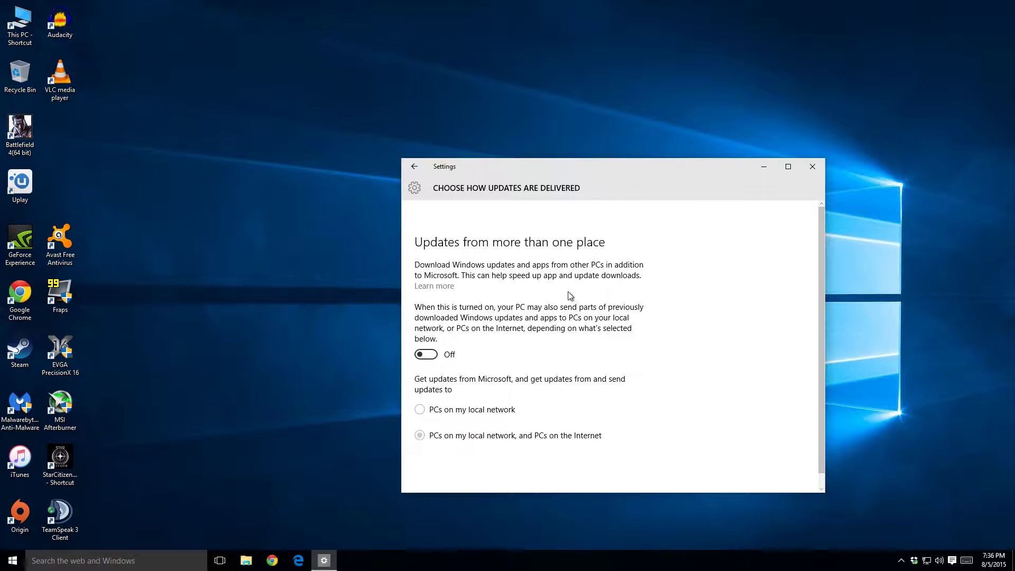
mouse_move(606, 359)
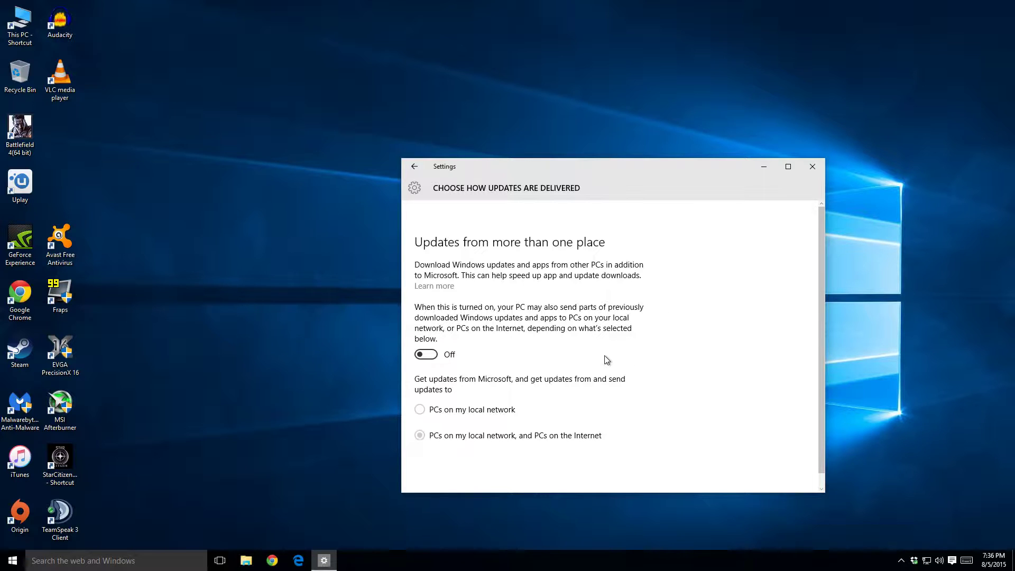
mouse_move(496, 332)
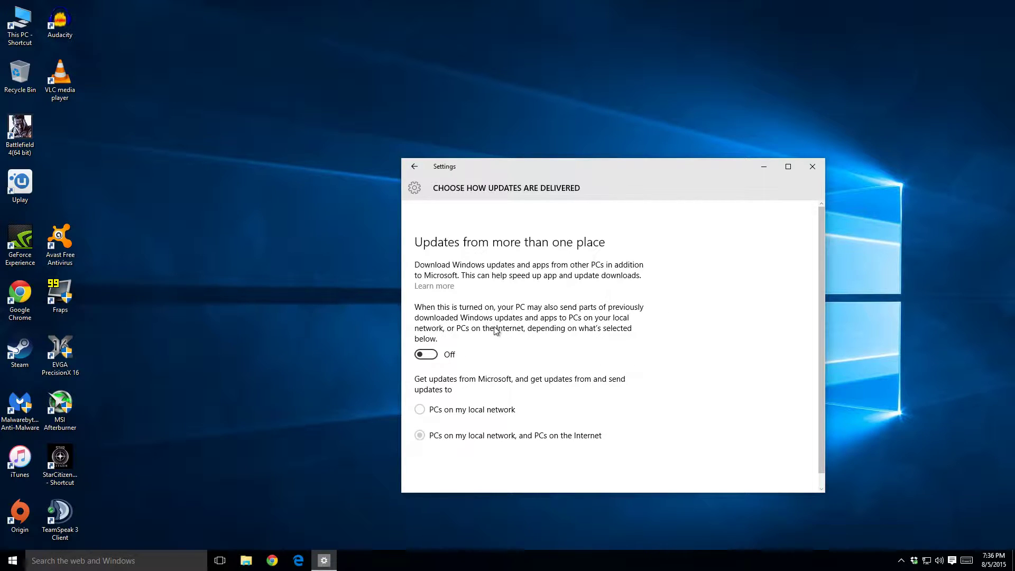
mouse_move(562, 364)
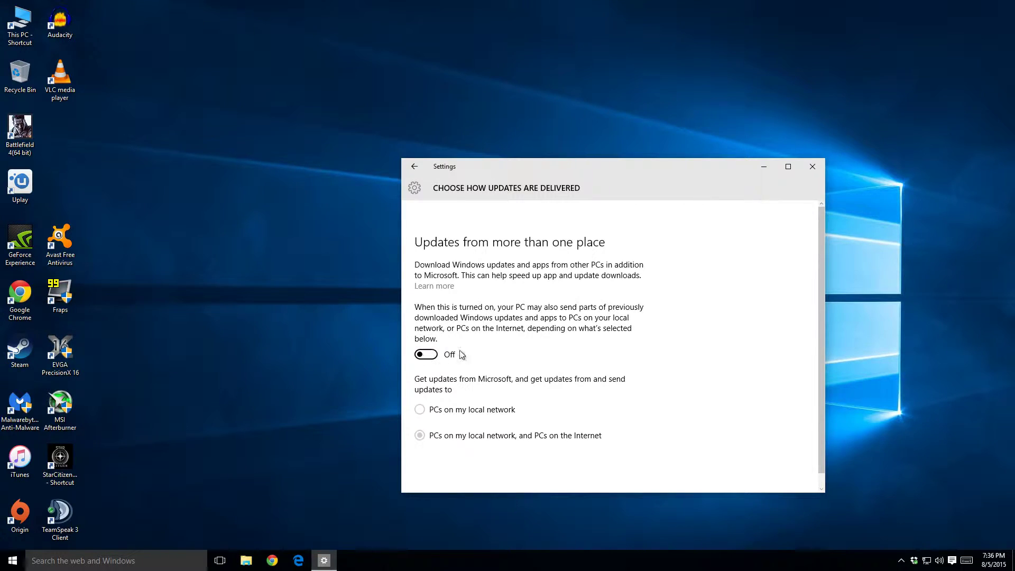
mouse_move(509, 355)
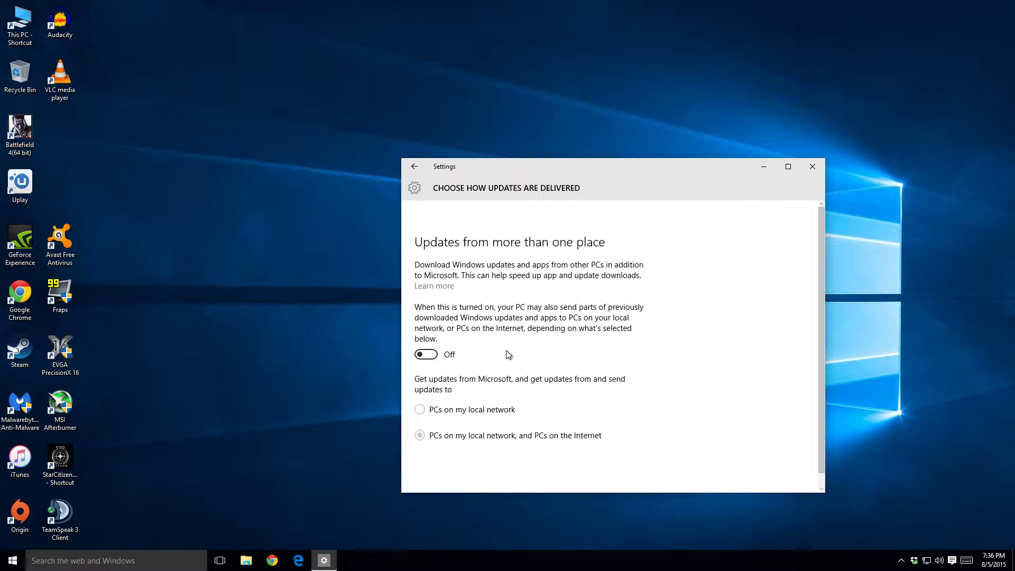
mouse_move(508, 290)
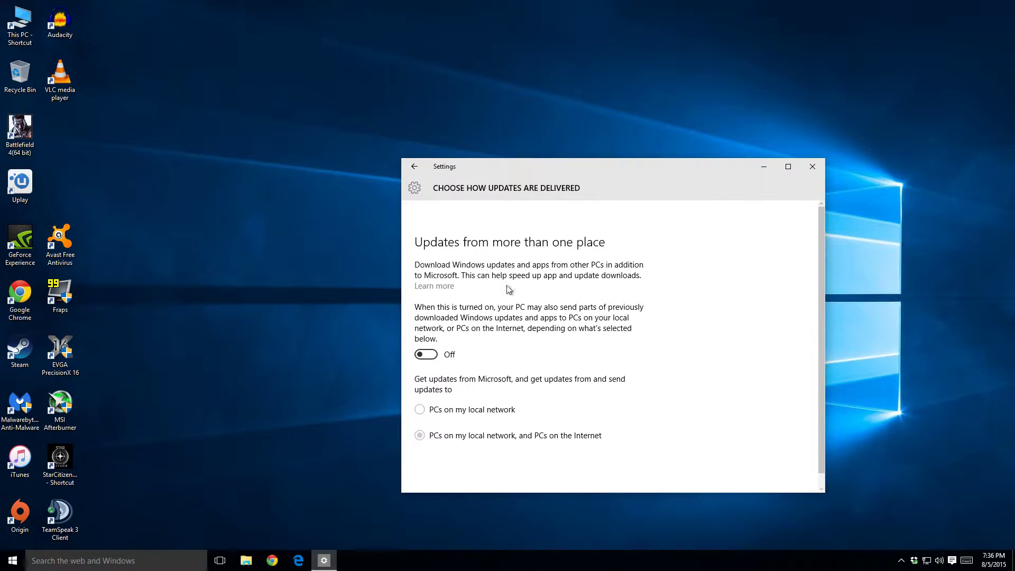
mouse_move(425, 173)
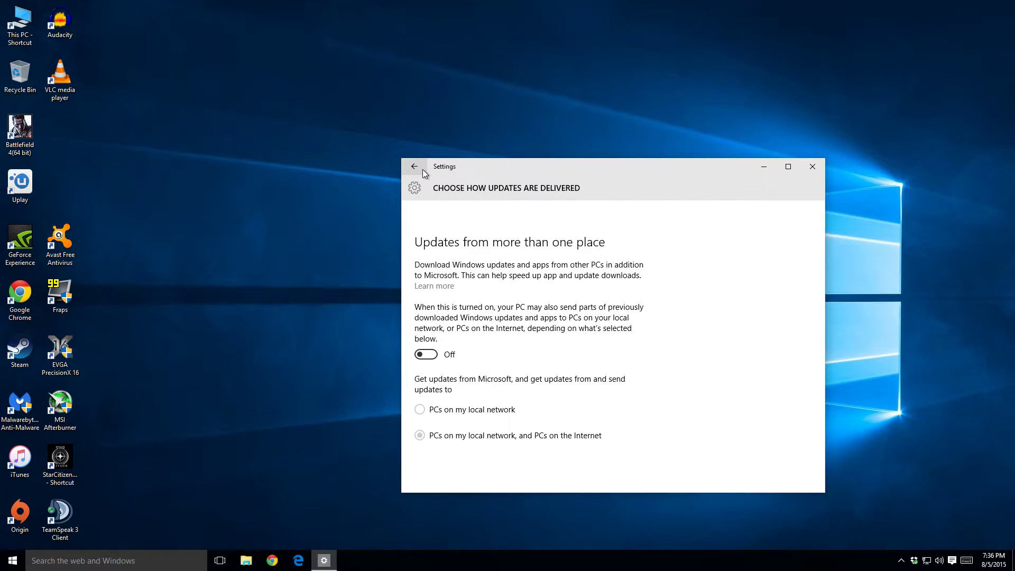
left_click(414, 166)
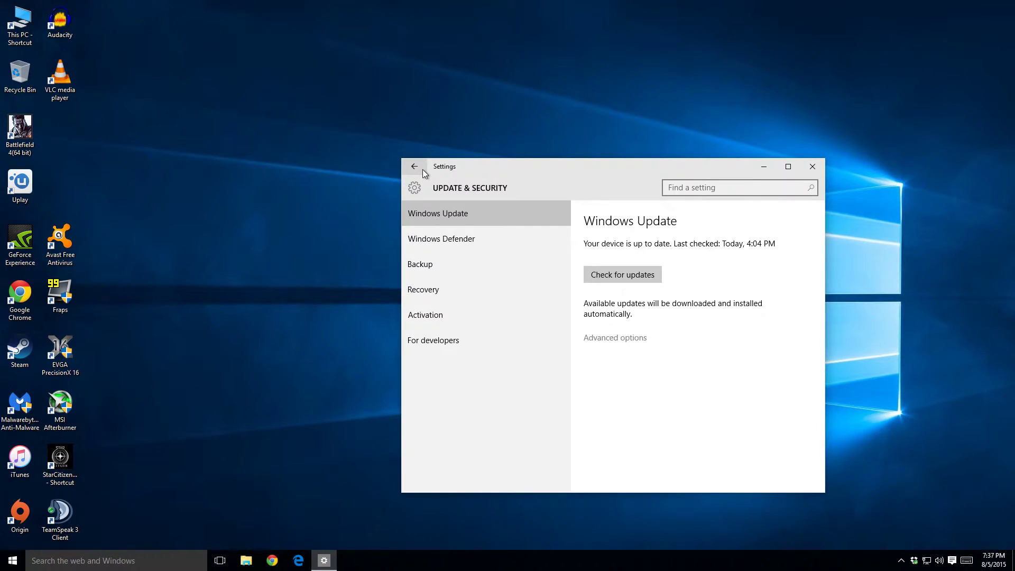
left_click(812, 166)
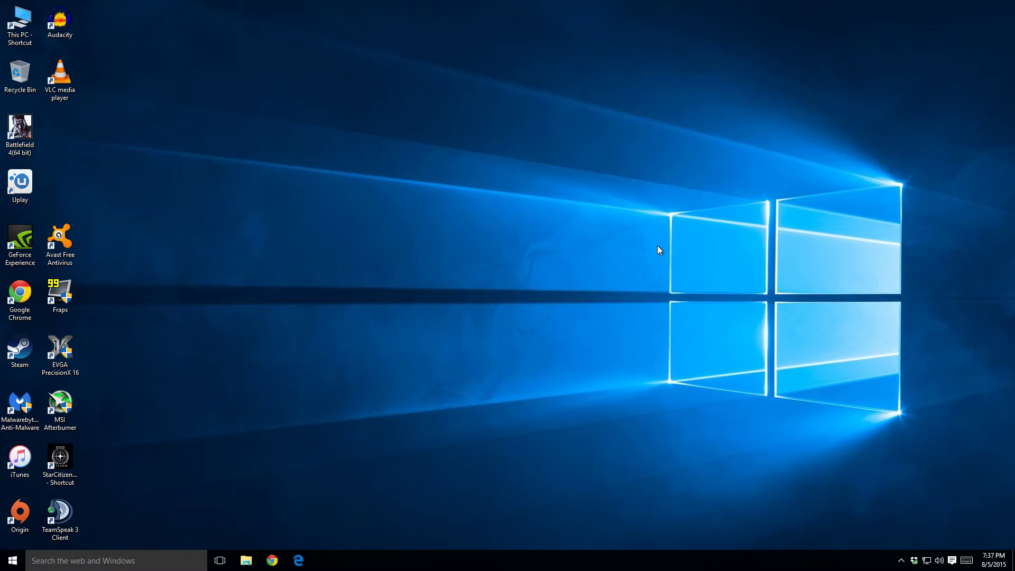